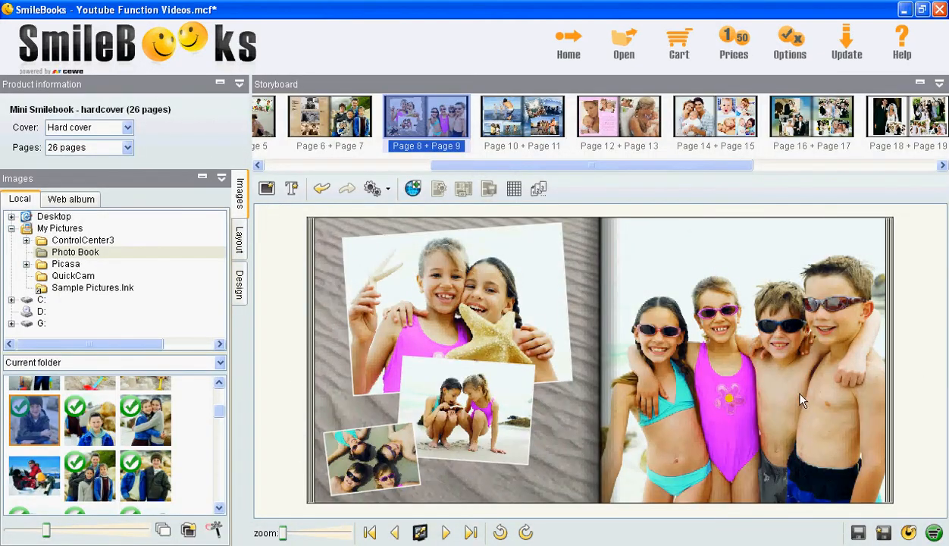
mouse_move(292, 188)
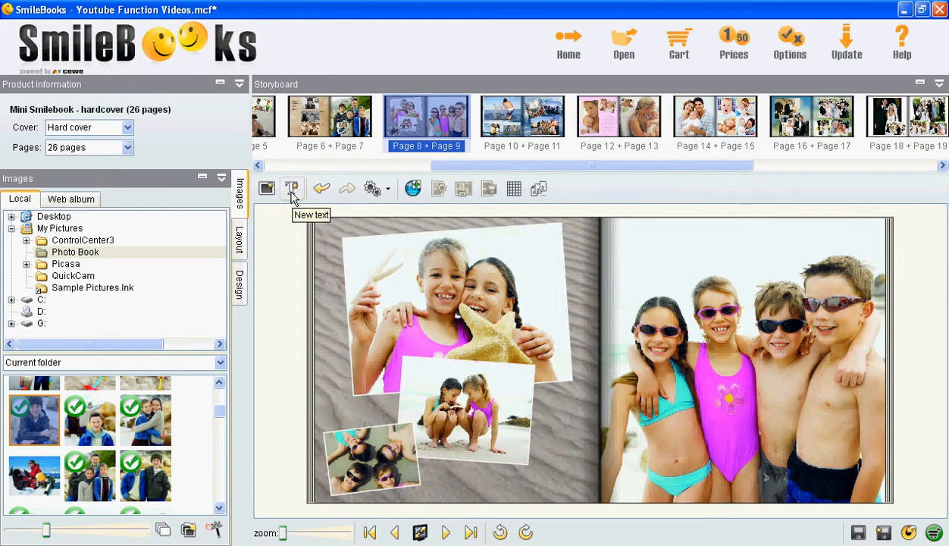
- Add a new text box and move it to the upper-left of the right page
click(292, 188)
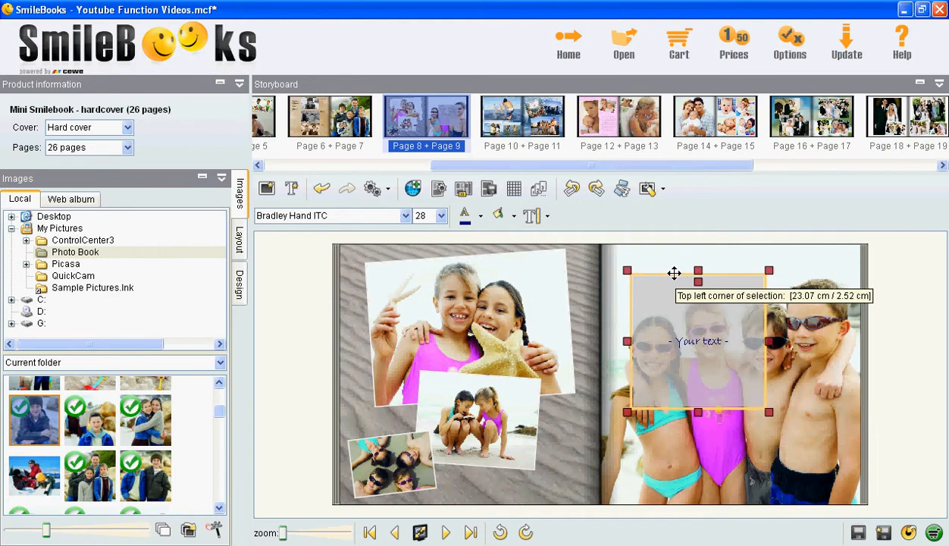
drag(697, 270, 685, 255)
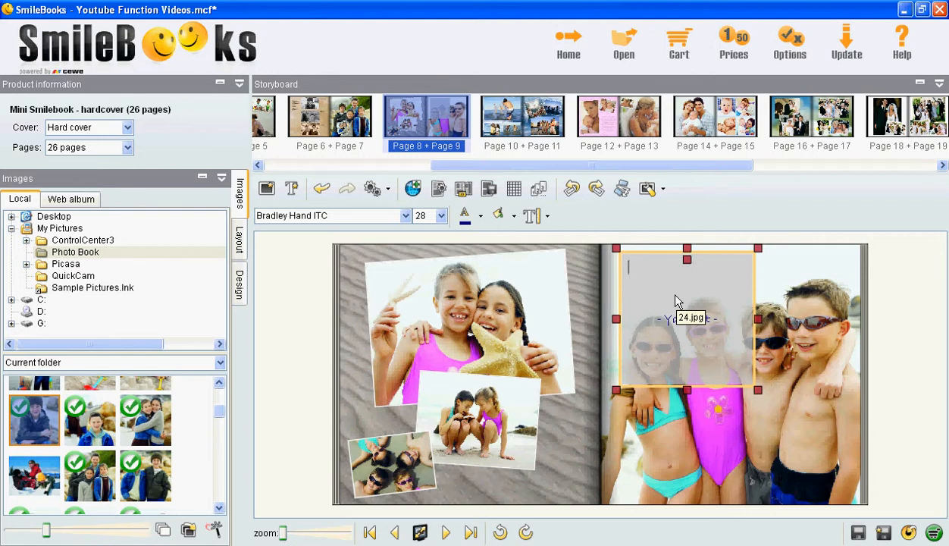
- Replace the placeholder text with 'Friends 4 ever!'
text(Friends)
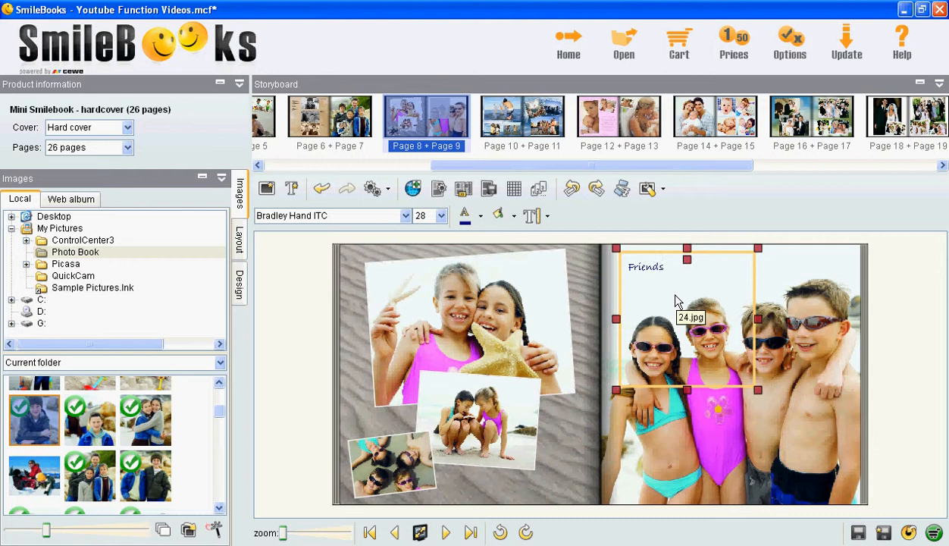
text(4 ever!)
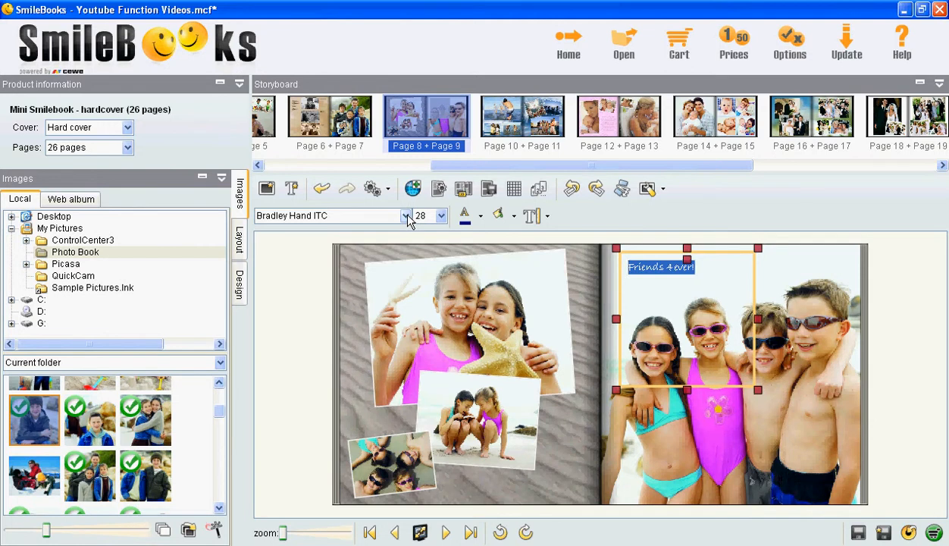
click(406, 216)
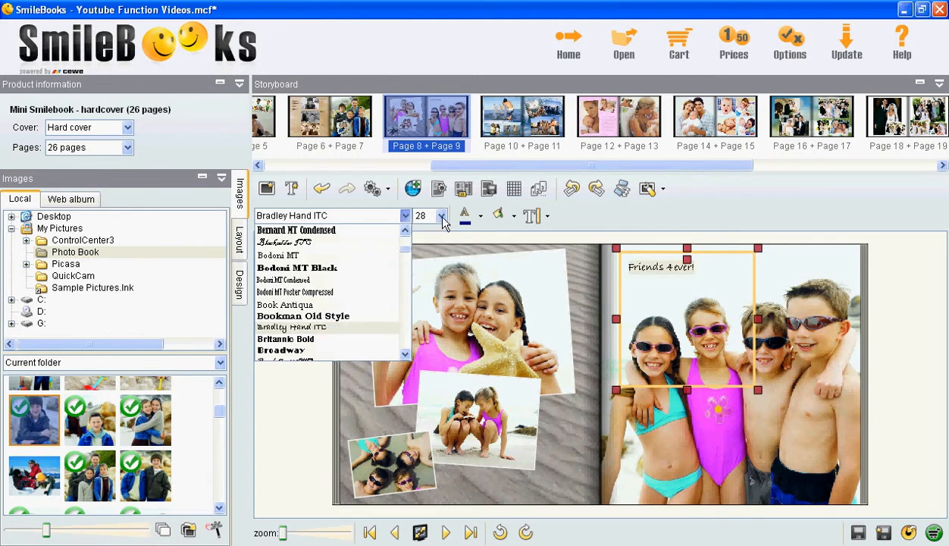
click(442, 216)
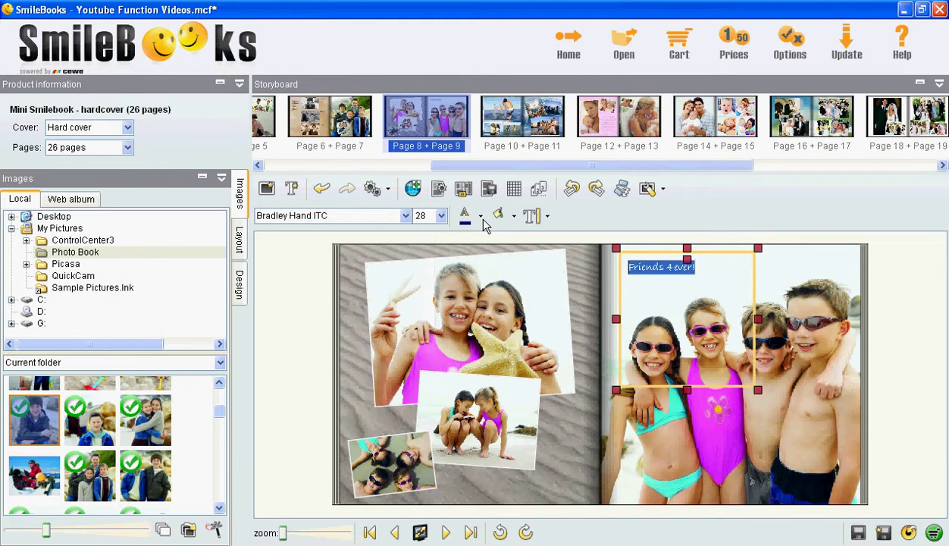
click(482, 216)
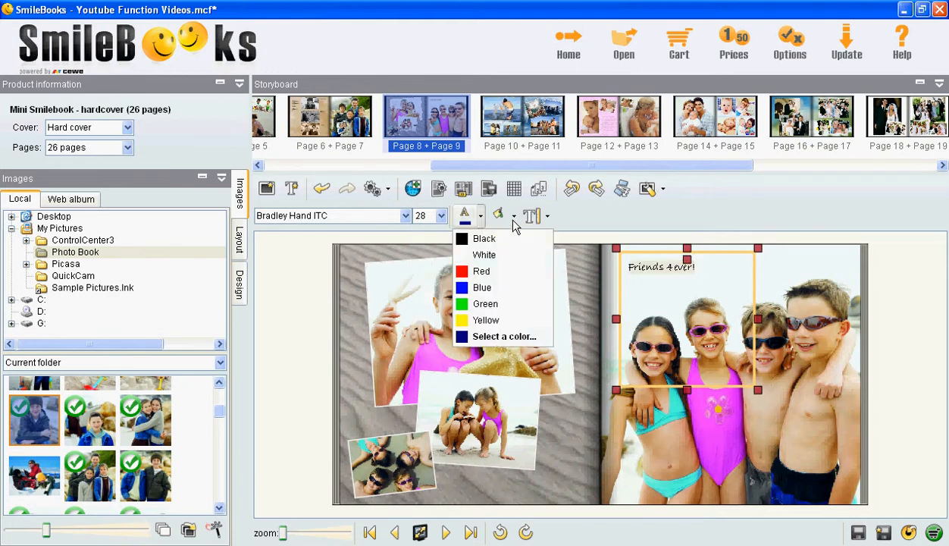
click(499, 214)
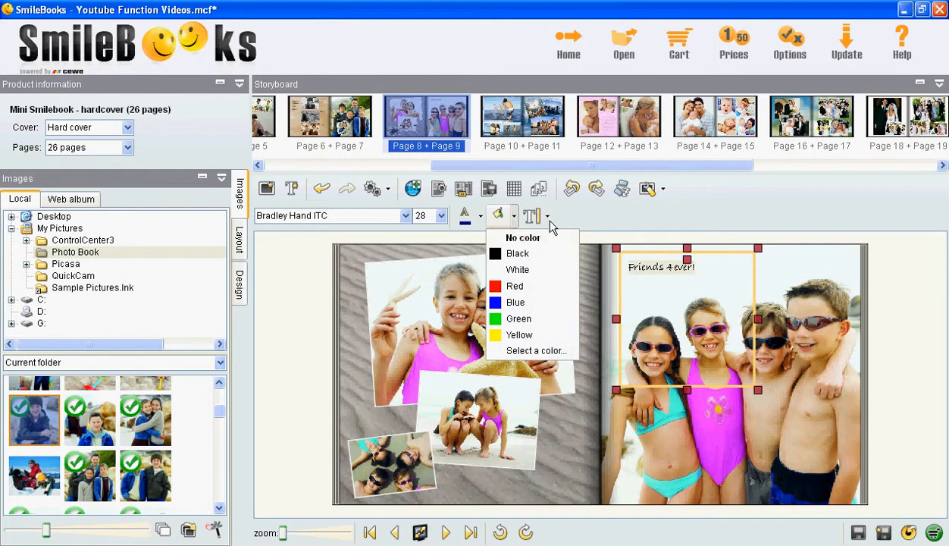
click(547, 216)
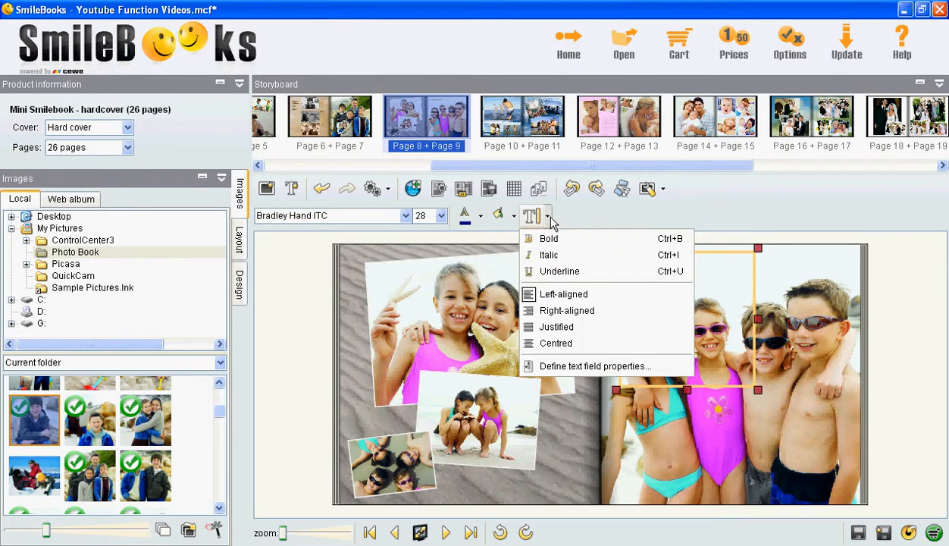
mouse_move(560, 273)
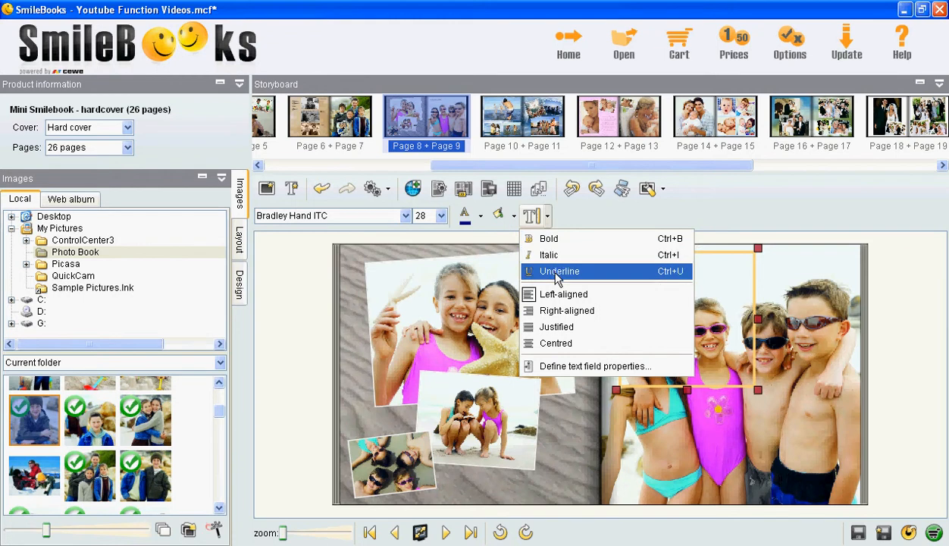
mouse_move(556, 326)
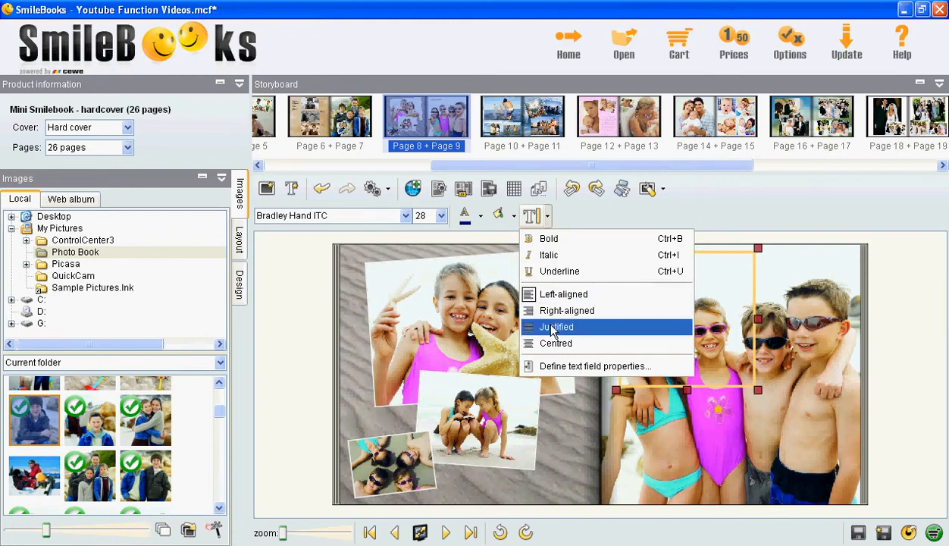
mouse_move(572, 343)
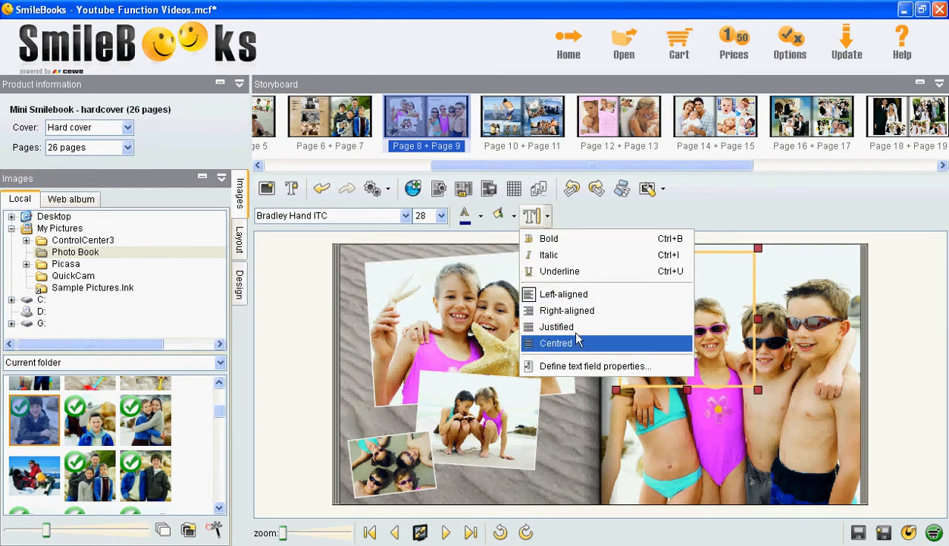
click(557, 343)
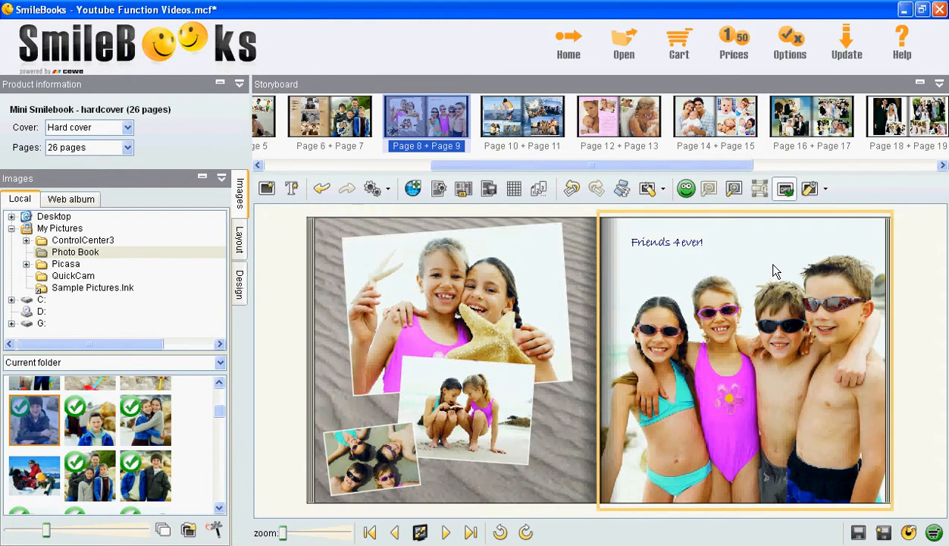
mouse_move(776, 271)
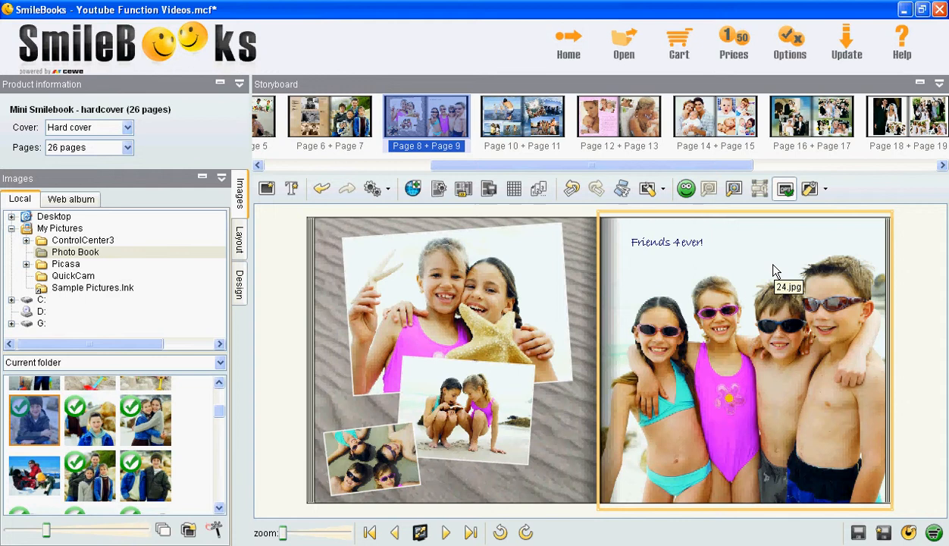
mouse_move(776, 272)
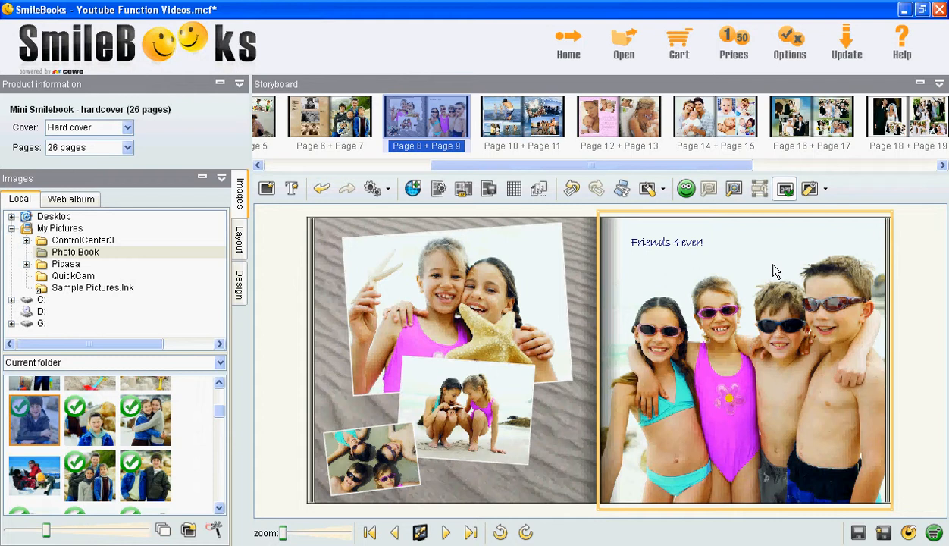
mouse_move(675, 231)
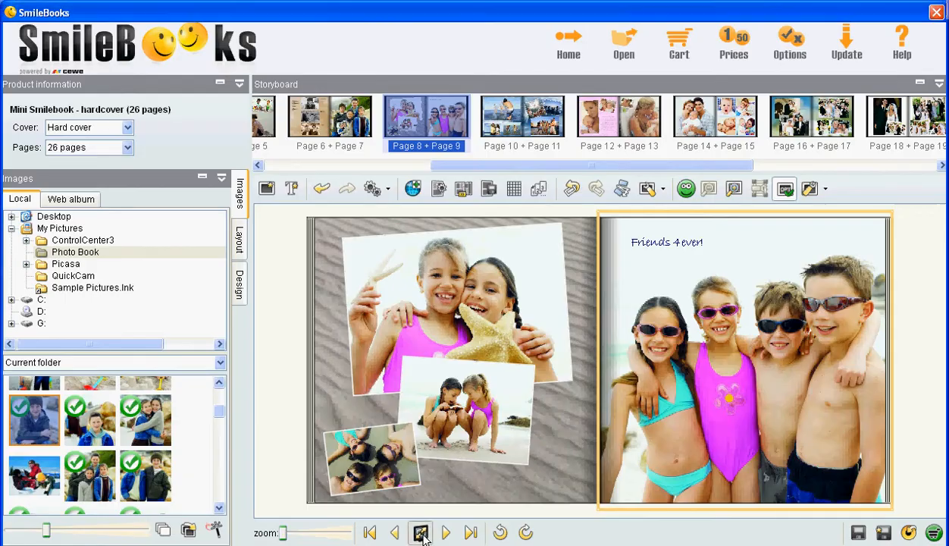
- Open the pages 8–9 spread in full-screen preview
click(421, 530)
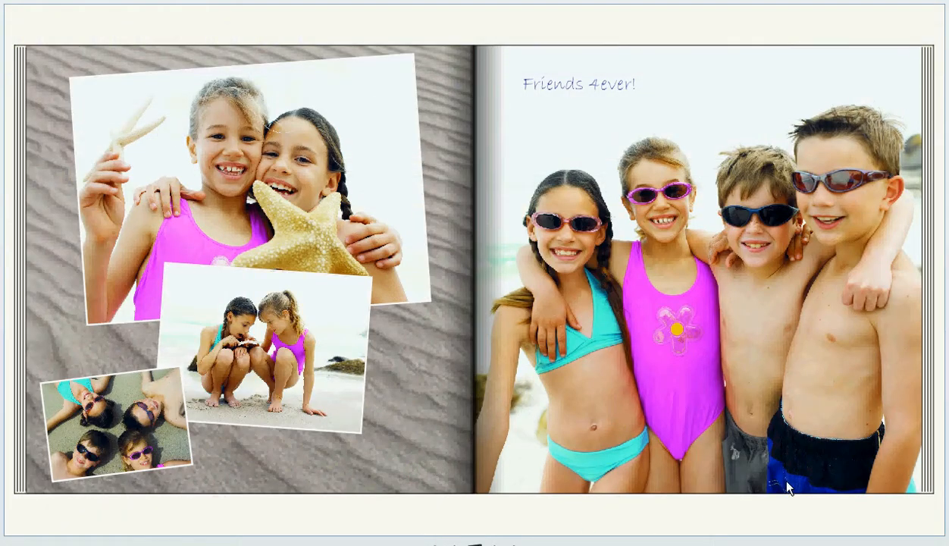
mouse_move(691, 105)
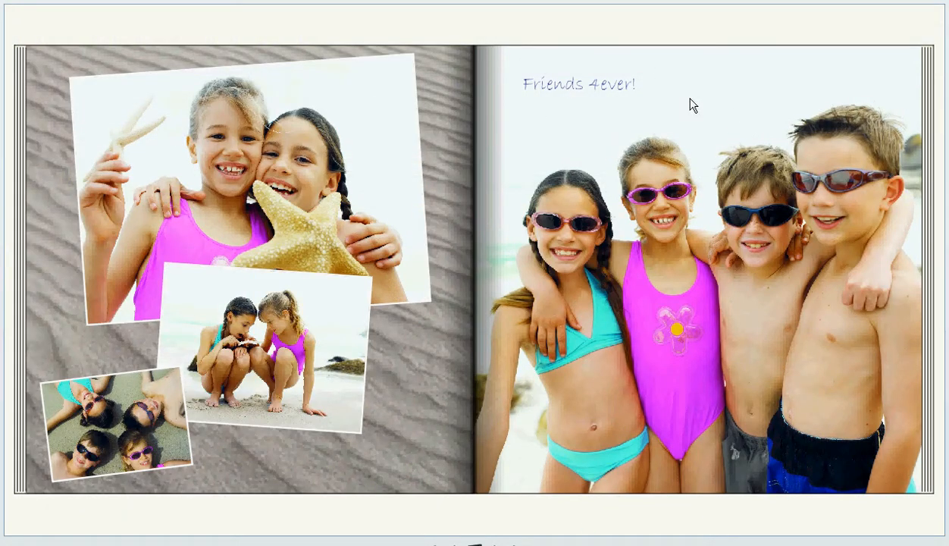